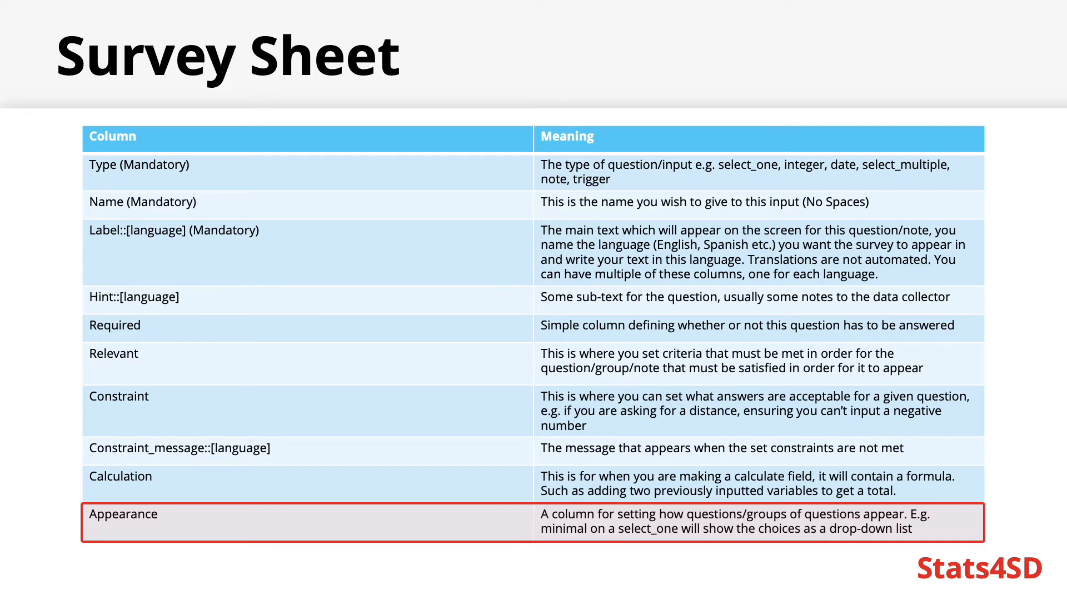
# Advance past the Survey Sheet slide to move on to the example XLSForm.
pyautogui.press('right')
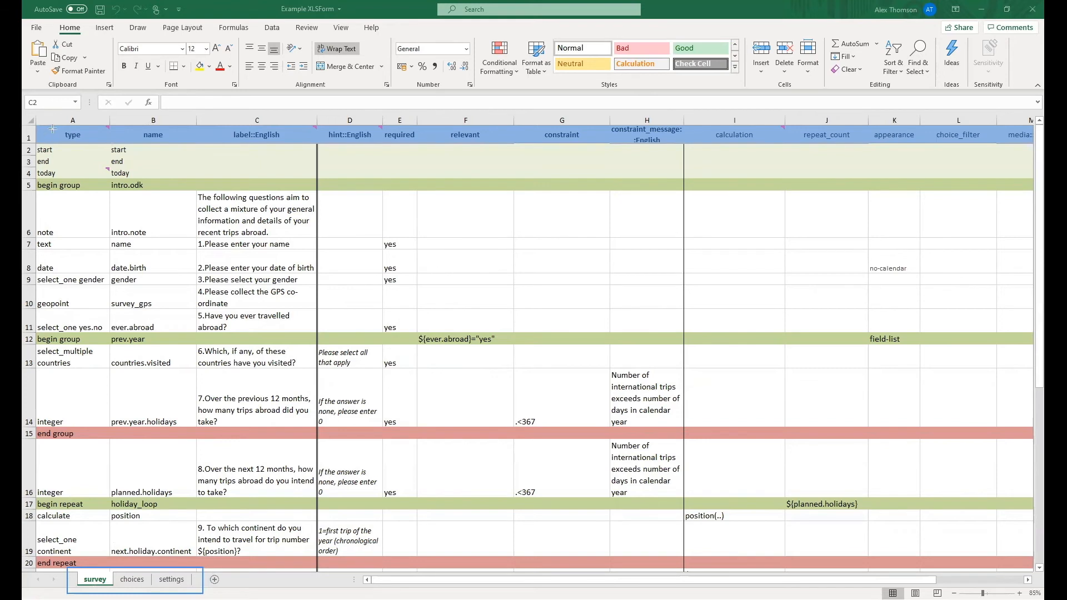
pyautogui.click(73, 134)
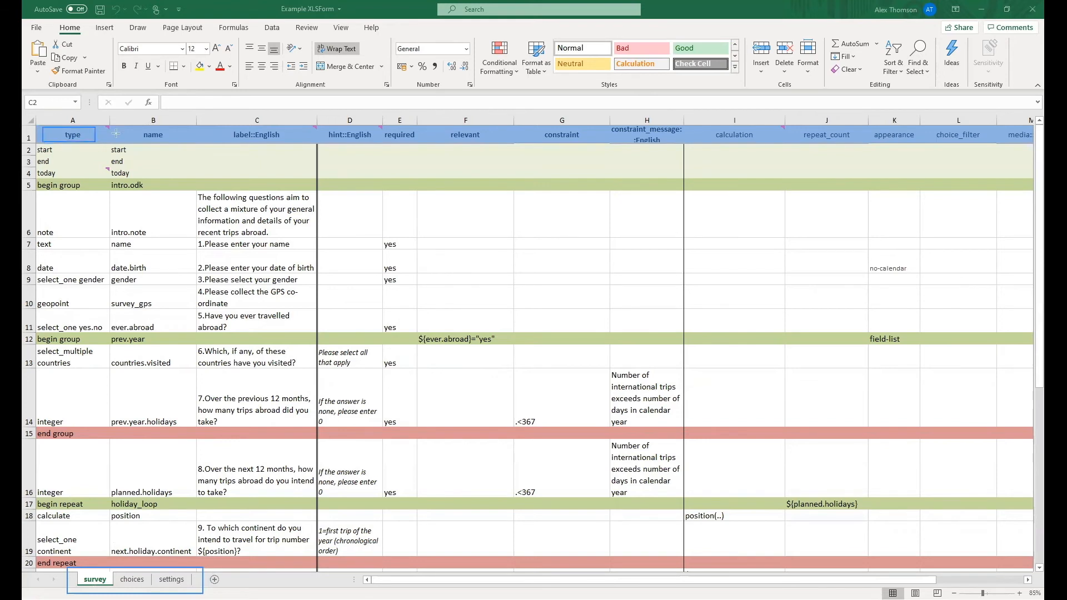
pyautogui.click(152, 135)
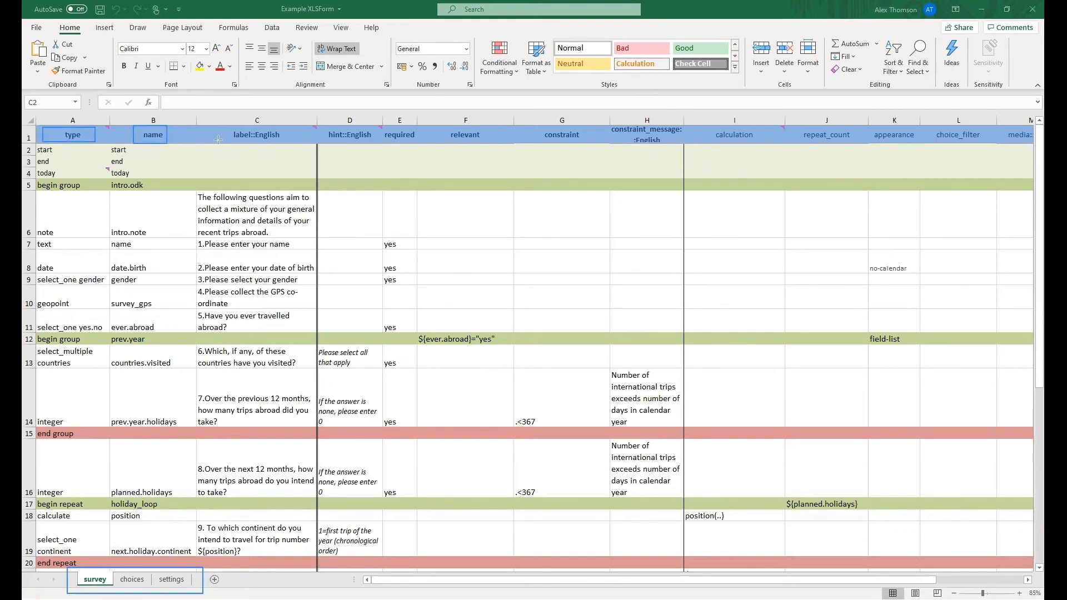
pyautogui.click(257, 135)
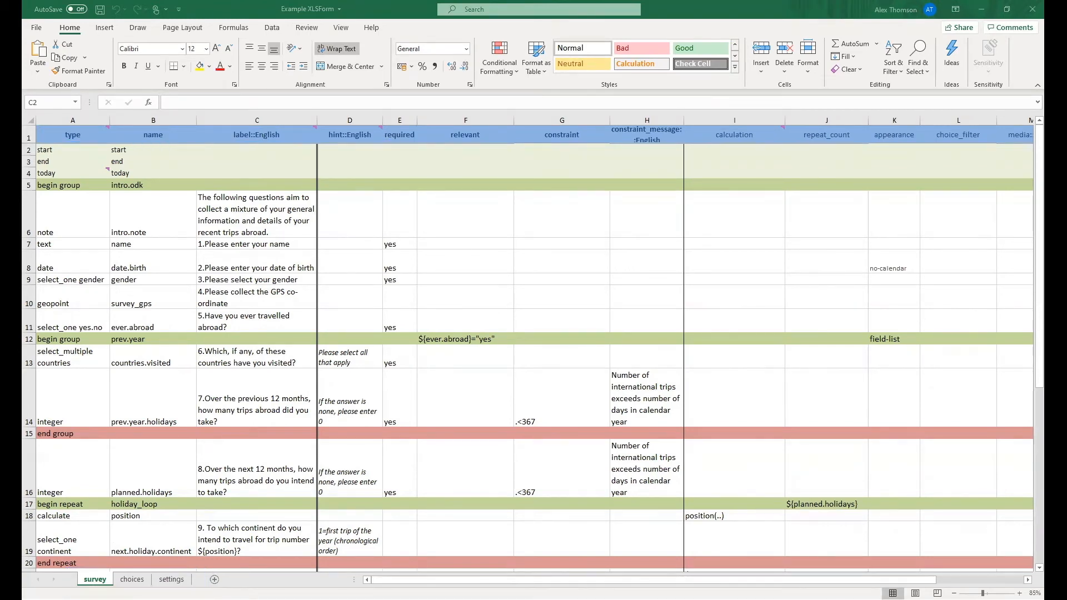
pyautogui.click(256, 149)
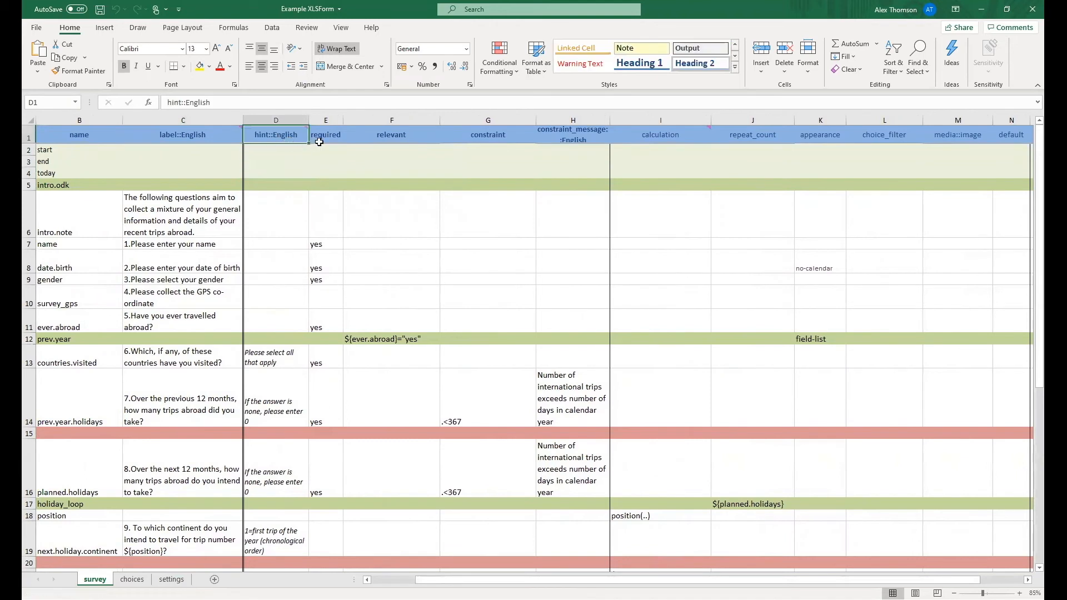
pyautogui.click(326, 135)
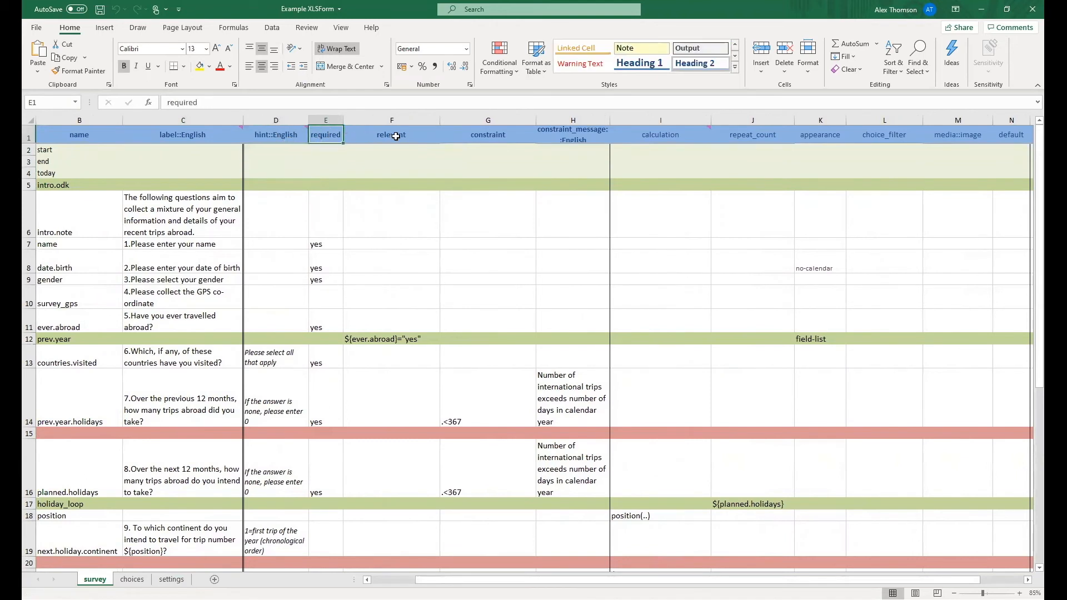
pyautogui.click(487, 135)
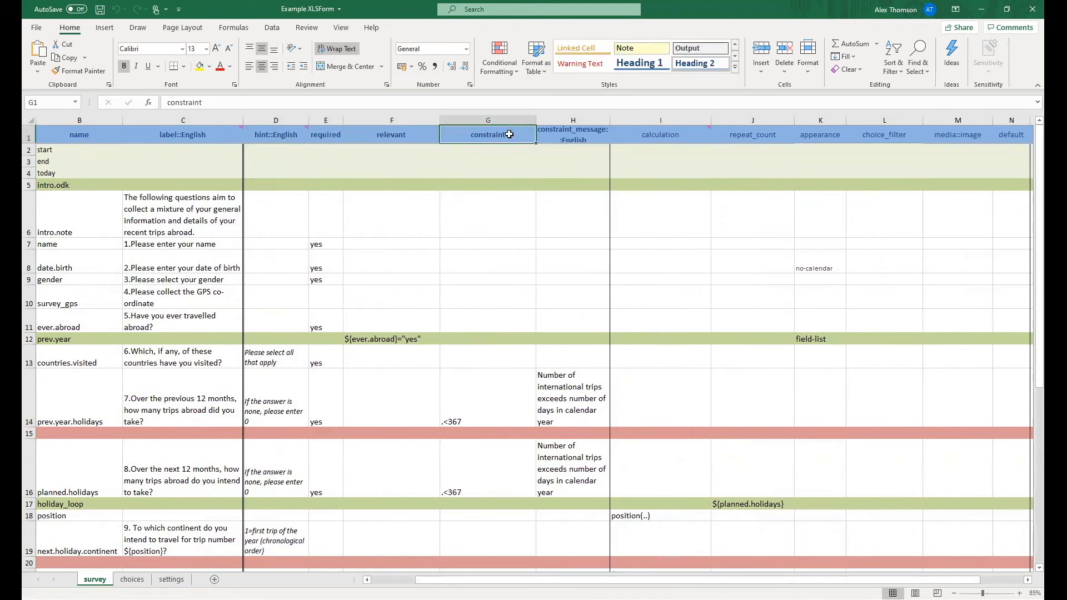
pyautogui.click(573, 135)
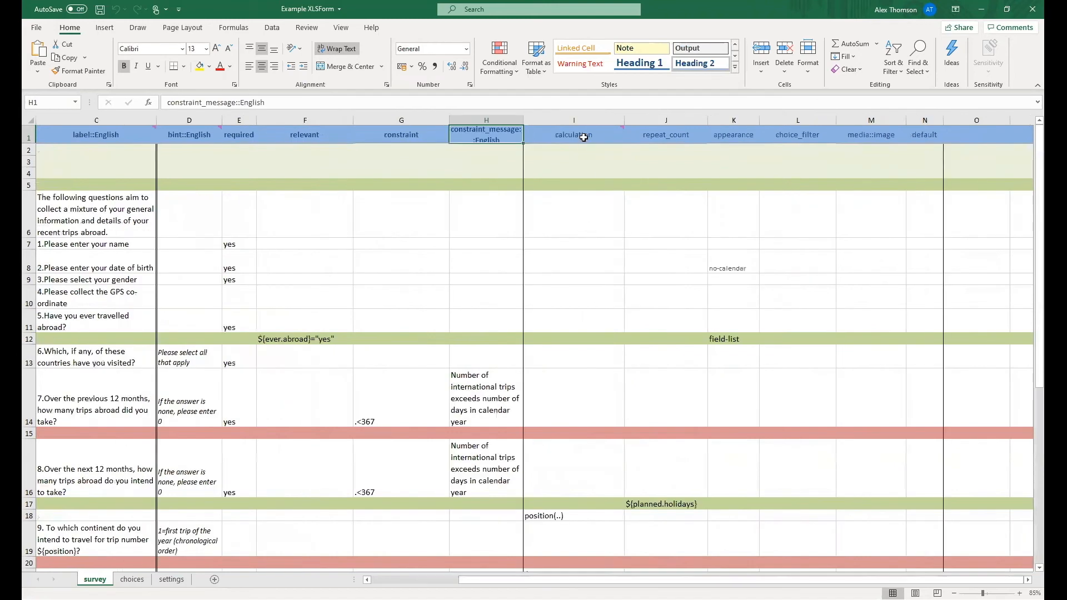
pyautogui.click(665, 134)
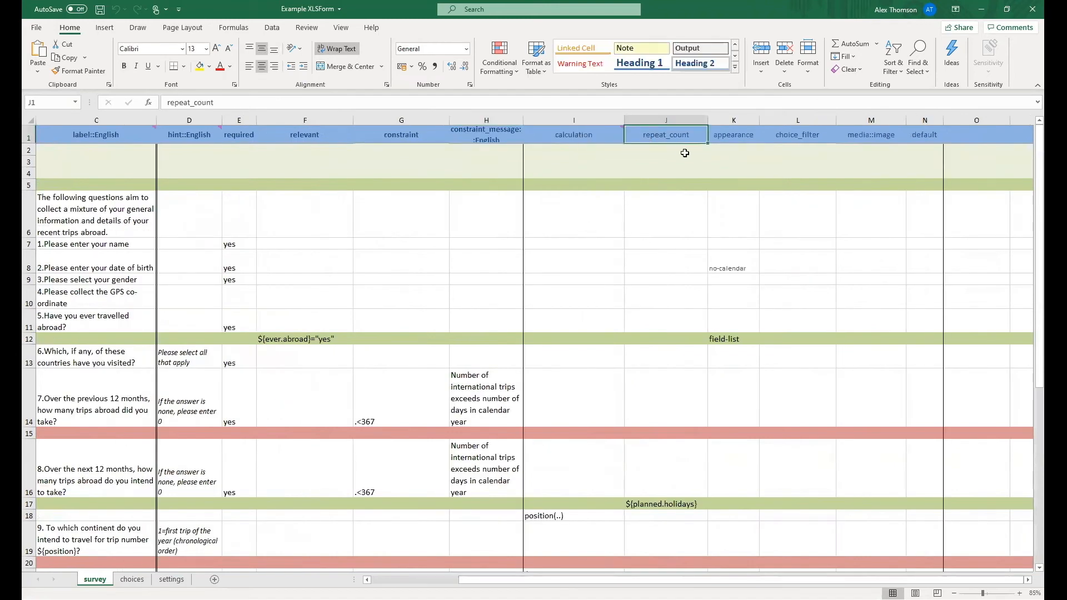
pyautogui.click(734, 135)
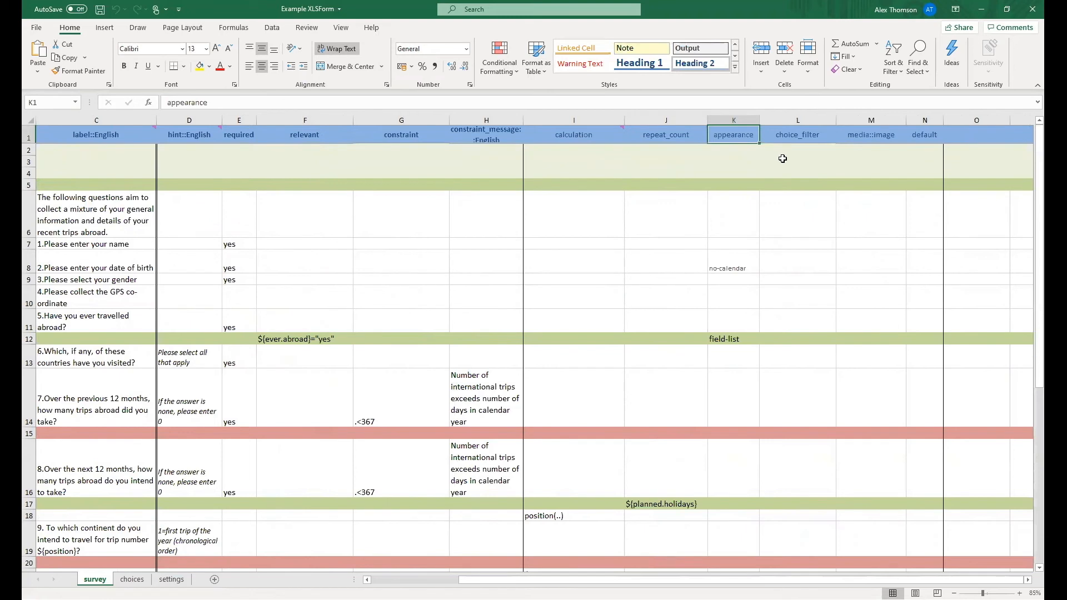
pyautogui.click(798, 134)
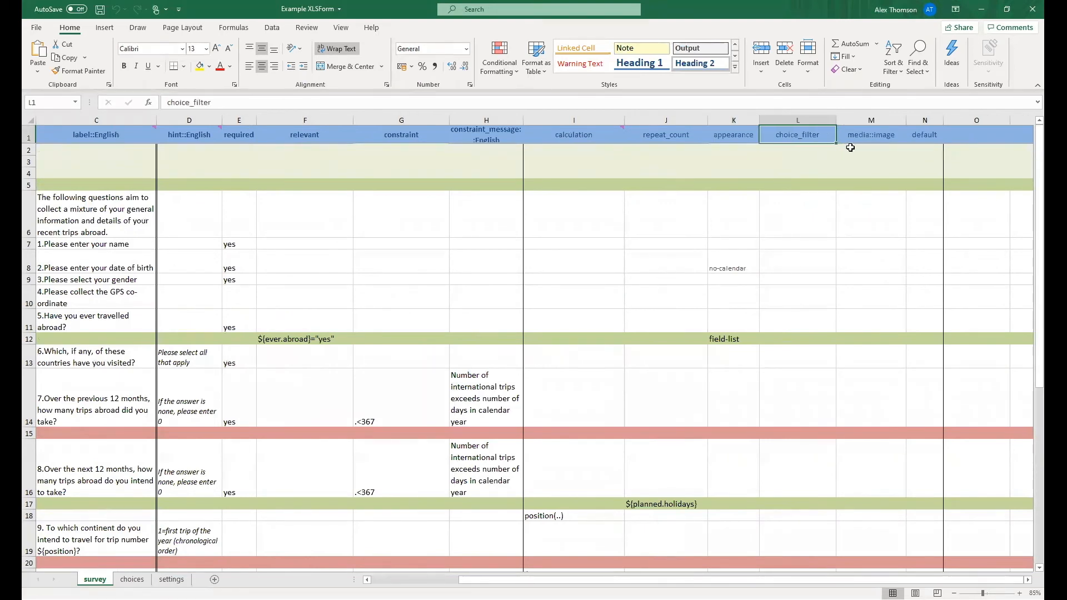
pyautogui.click(871, 134)
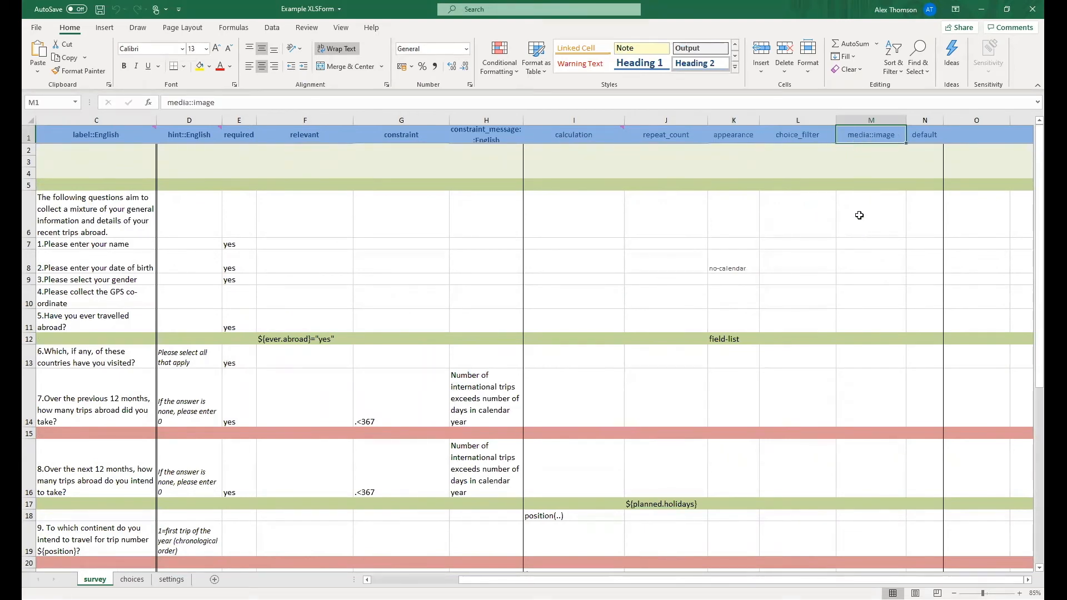
pyautogui.moveTo(888, 166)
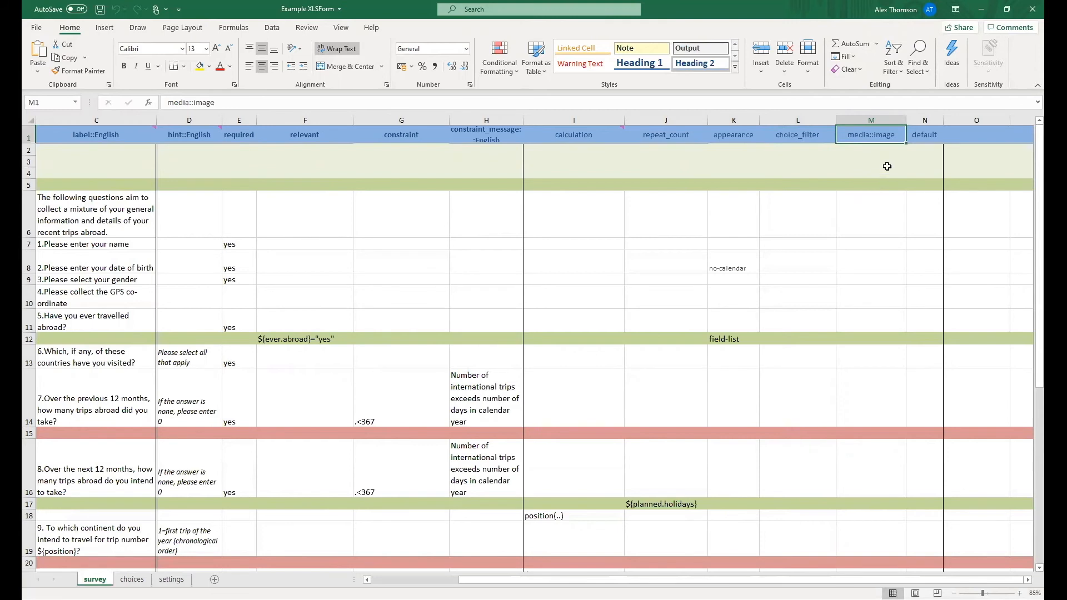
pyautogui.click(924, 134)
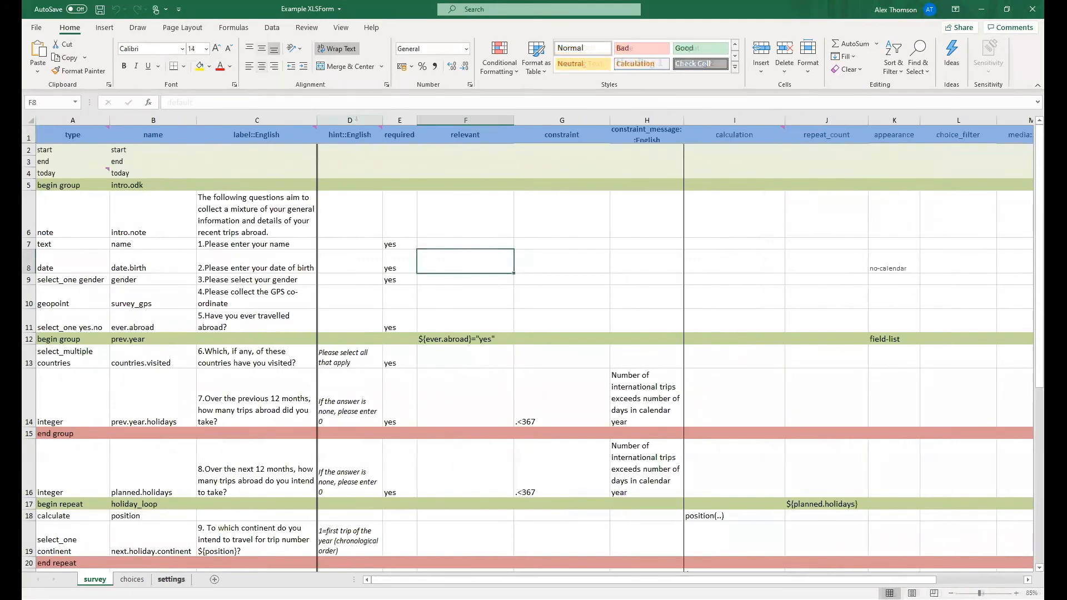
# Show the choices sheet and highlight its list_name, name and label::English headings.
pyautogui.click(131, 580)
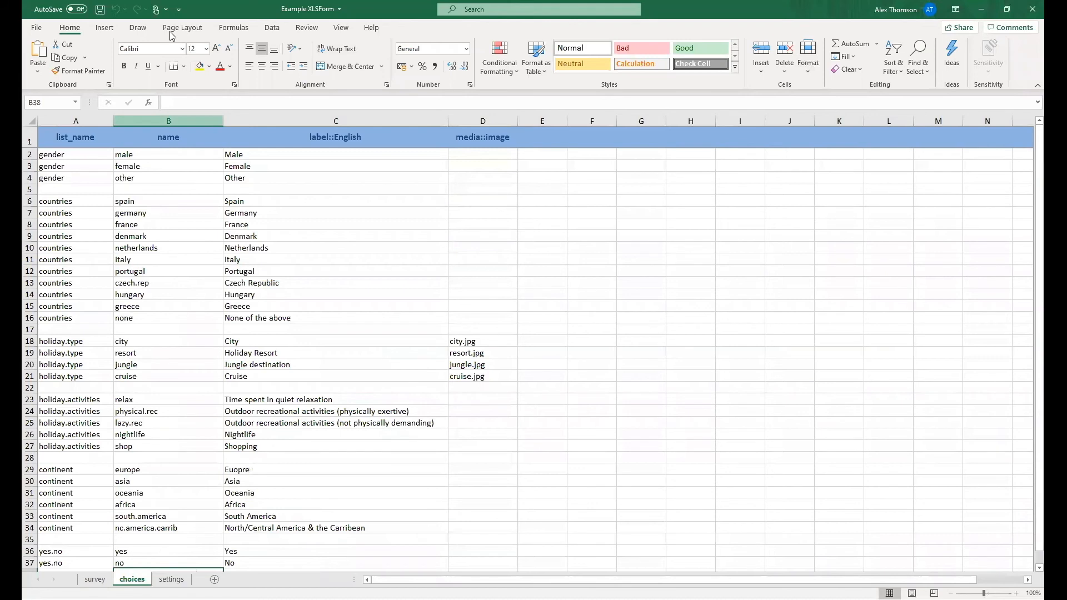
pyautogui.click(75, 120)
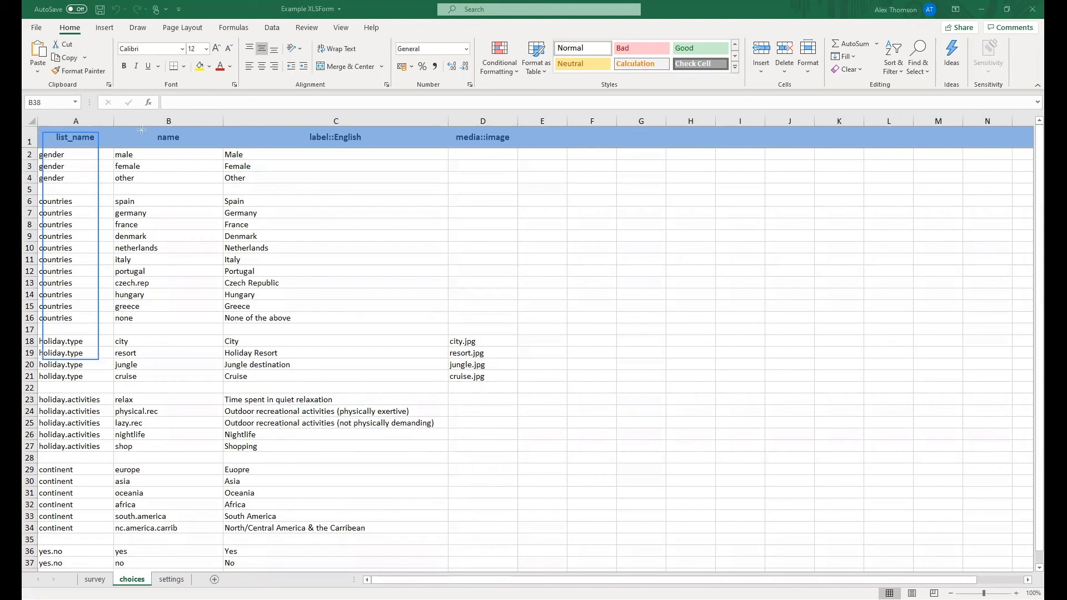
pyautogui.click(168, 137)
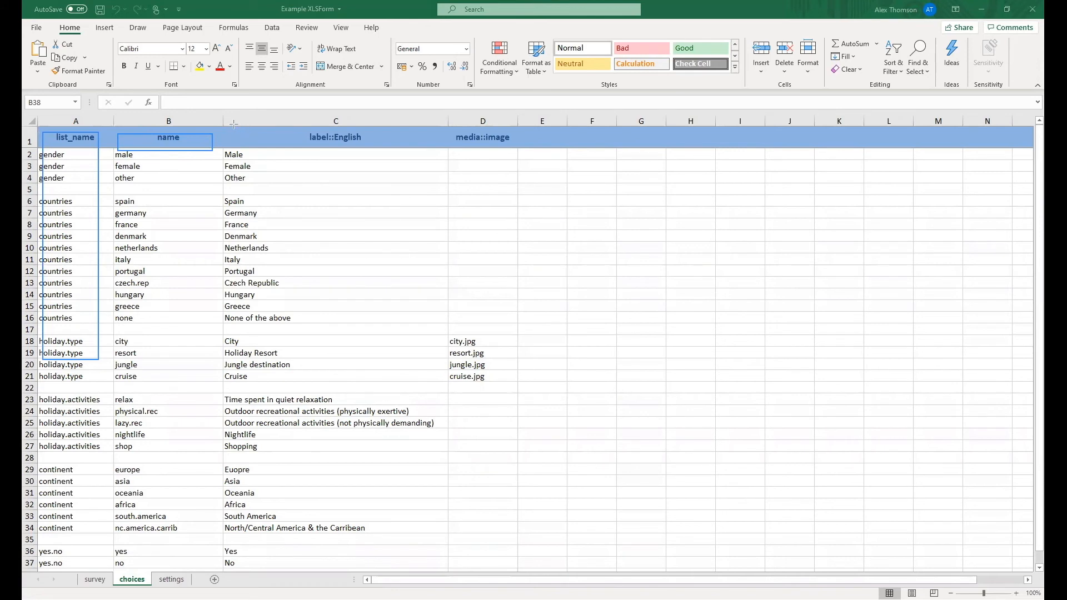
pyautogui.click(335, 136)
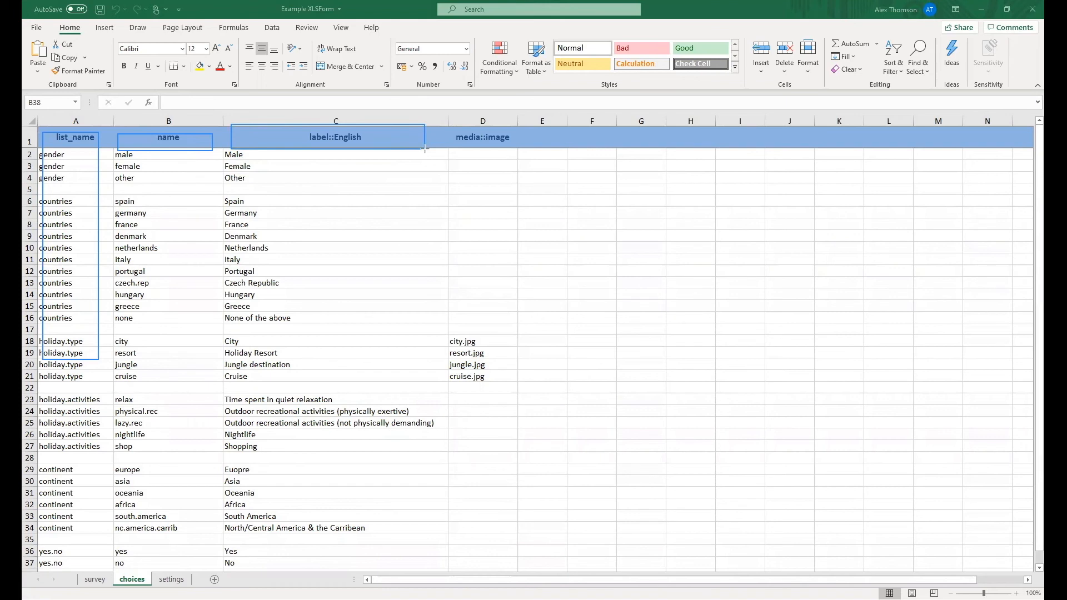
pyautogui.moveTo(427, 144)
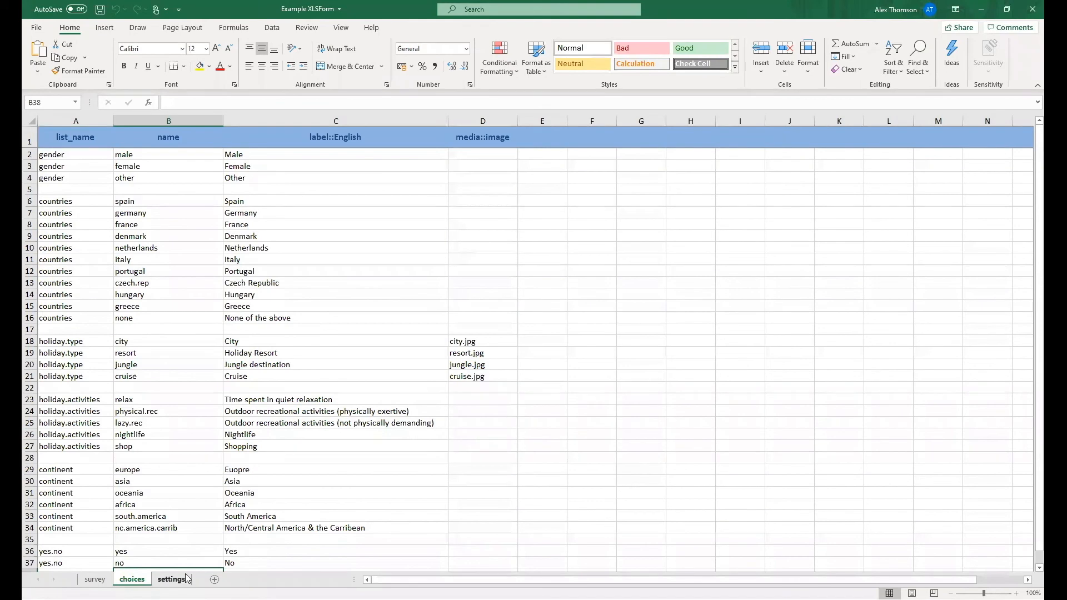
# Show the settings sheet and highlight form_title, form_id, version and default_language headings.
pyautogui.click(171, 580)
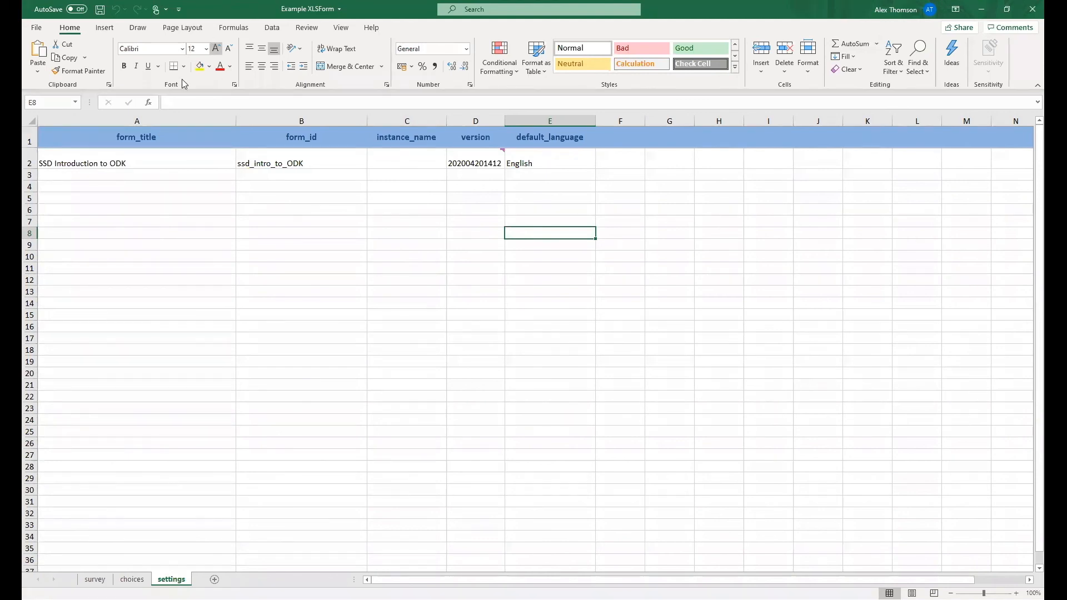
pyautogui.click(136, 137)
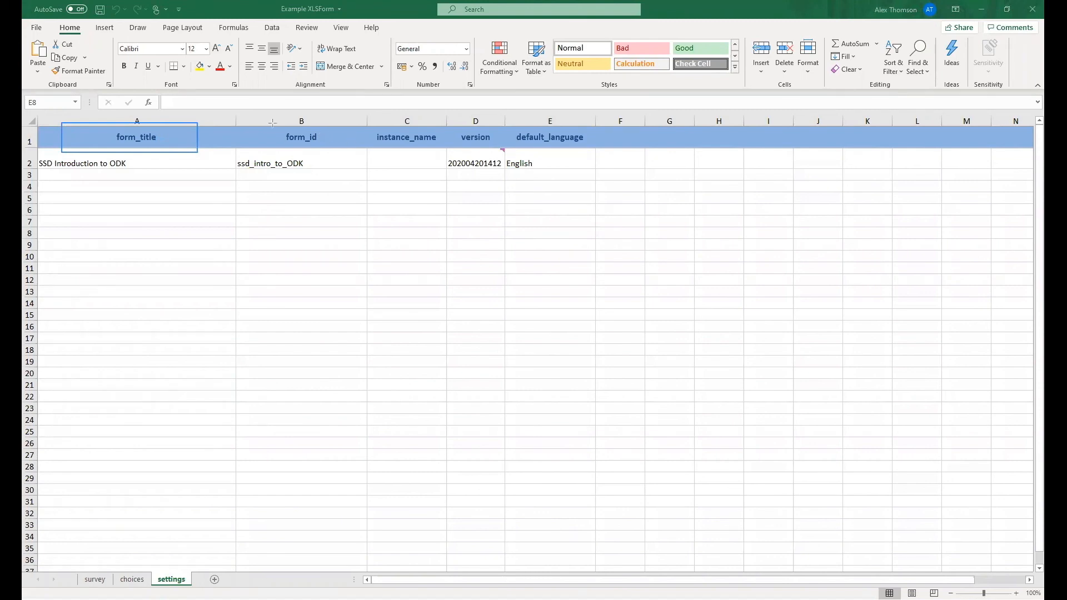
pyautogui.click(301, 136)
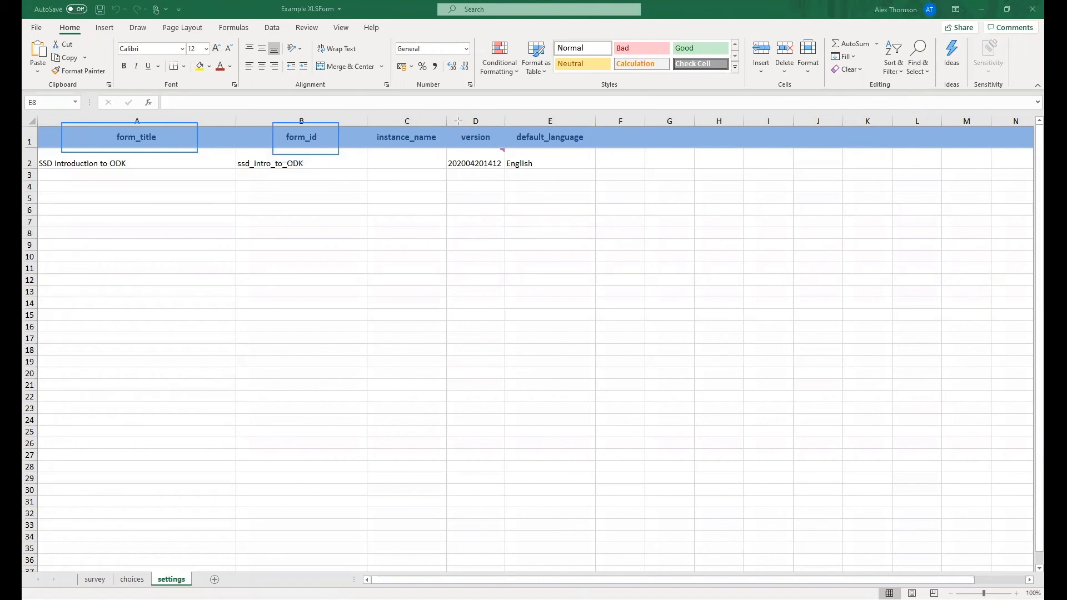
pyautogui.click(475, 136)
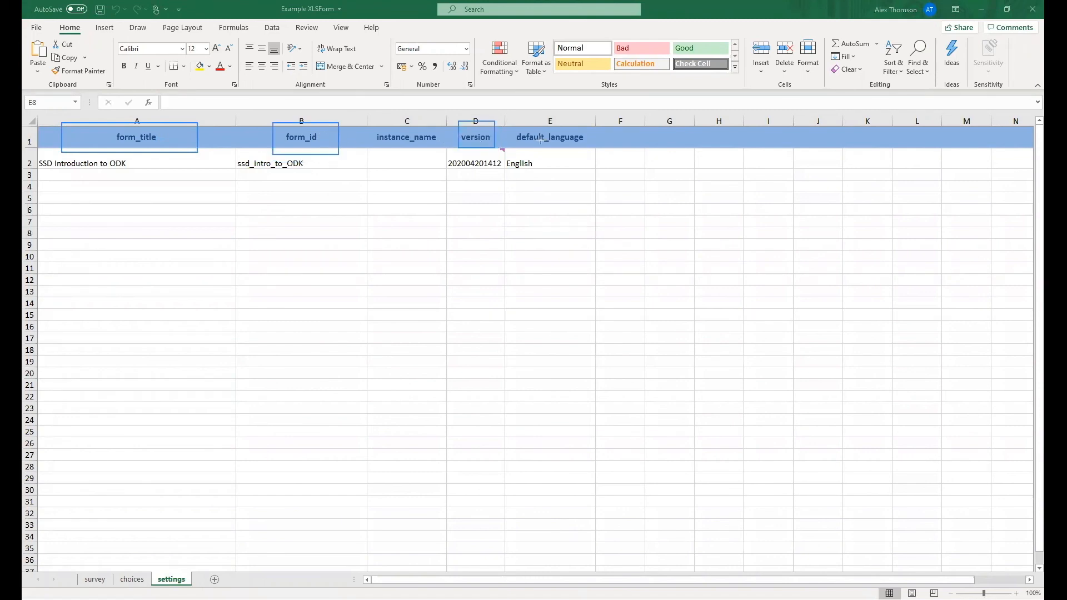
pyautogui.click(549, 137)
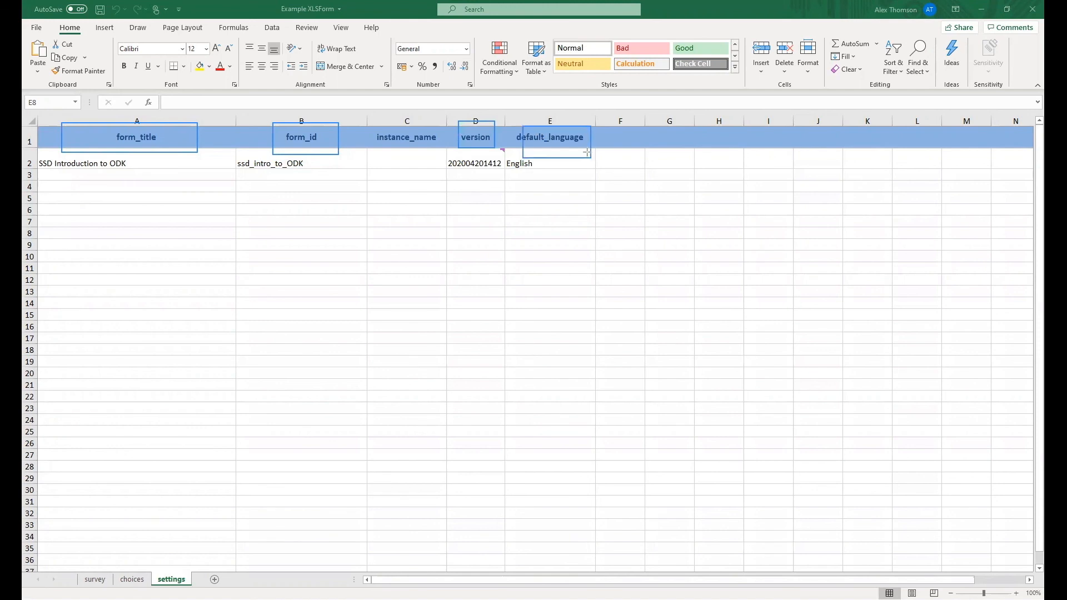